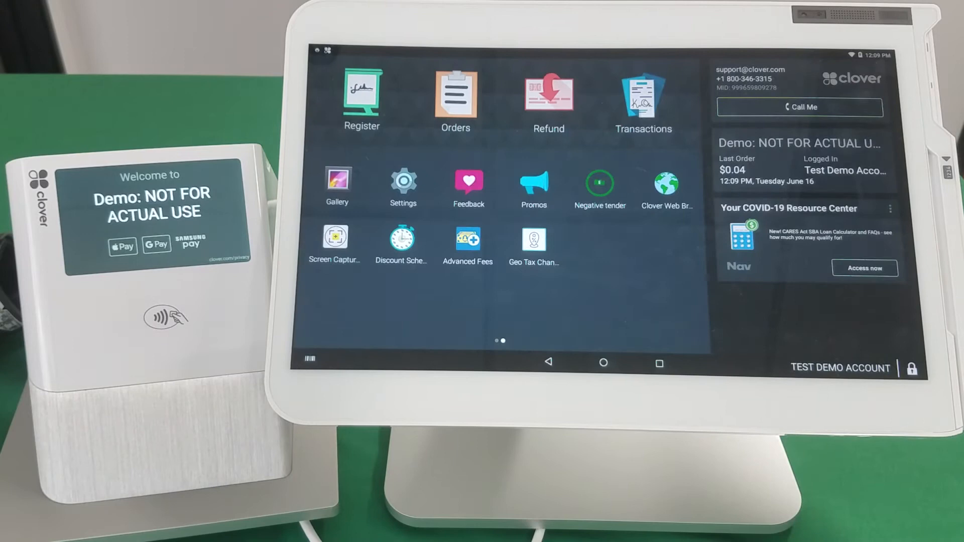
Step: Launch the Register app from the first home-screen page, showing an empty current order
scroll(left, 3)
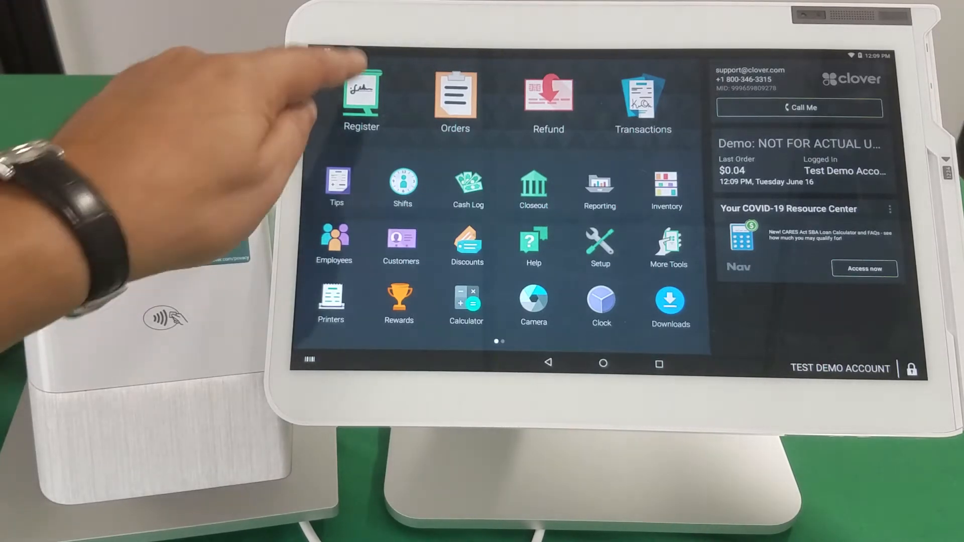
click(362, 95)
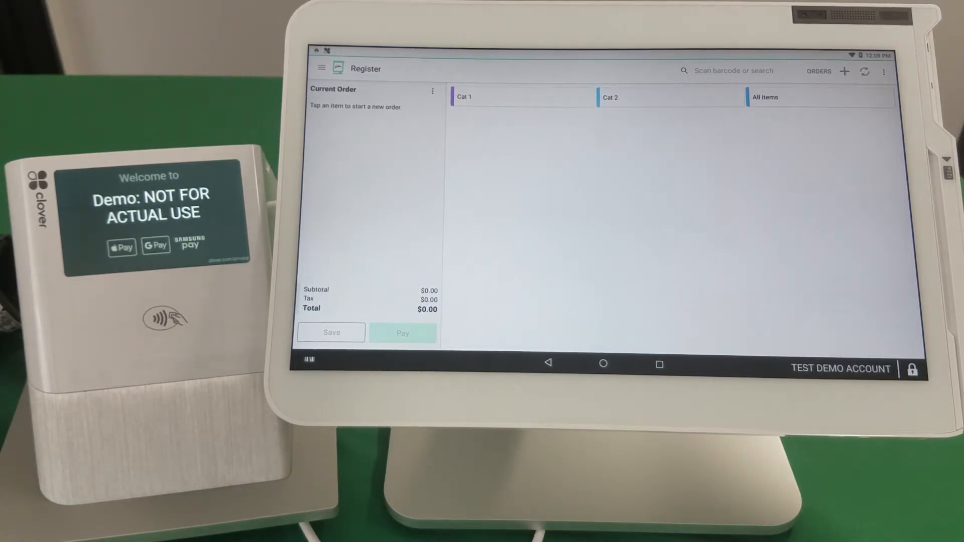
Step: Add Test 2 and Test Itm to the order, answering the fee prompts so Test 2 carries the Dine in Fee
click(470, 97)
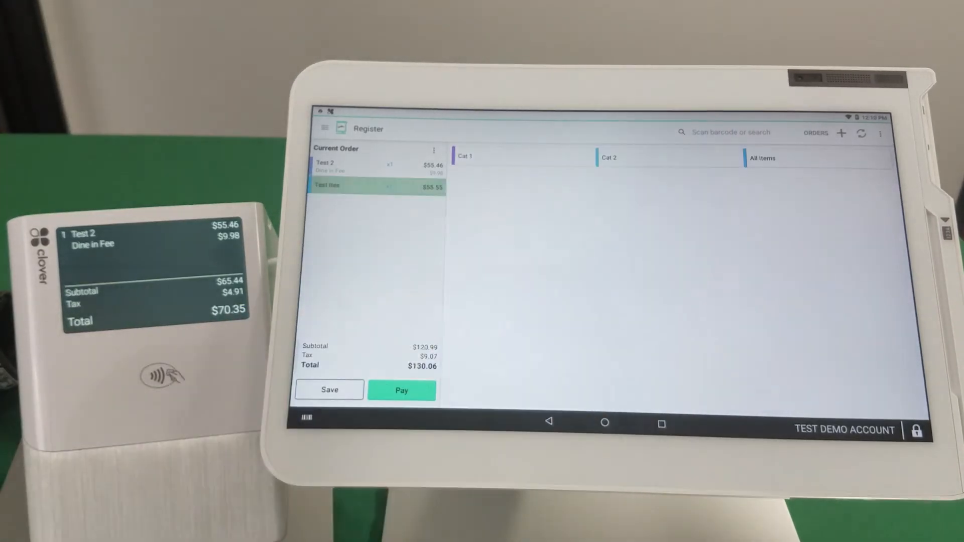
click(402, 389)
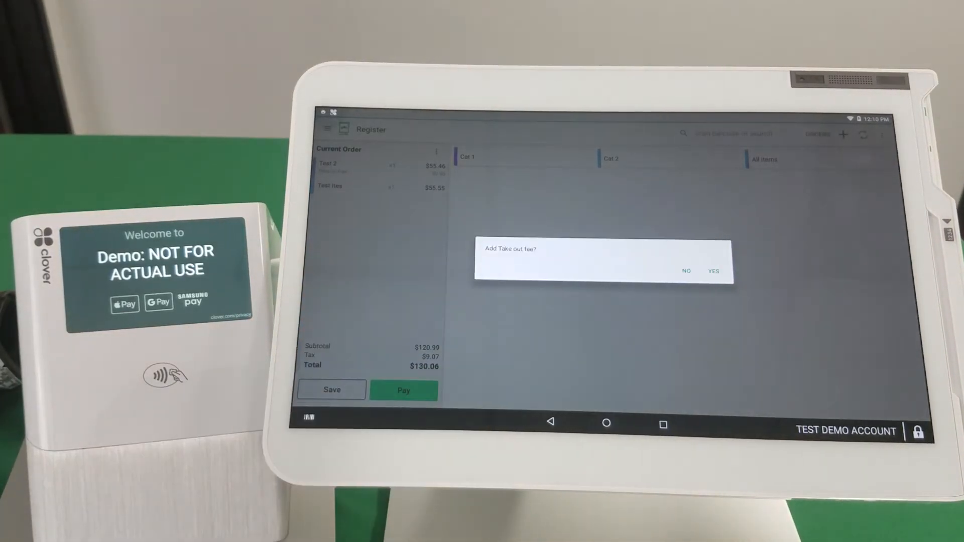
click(713, 271)
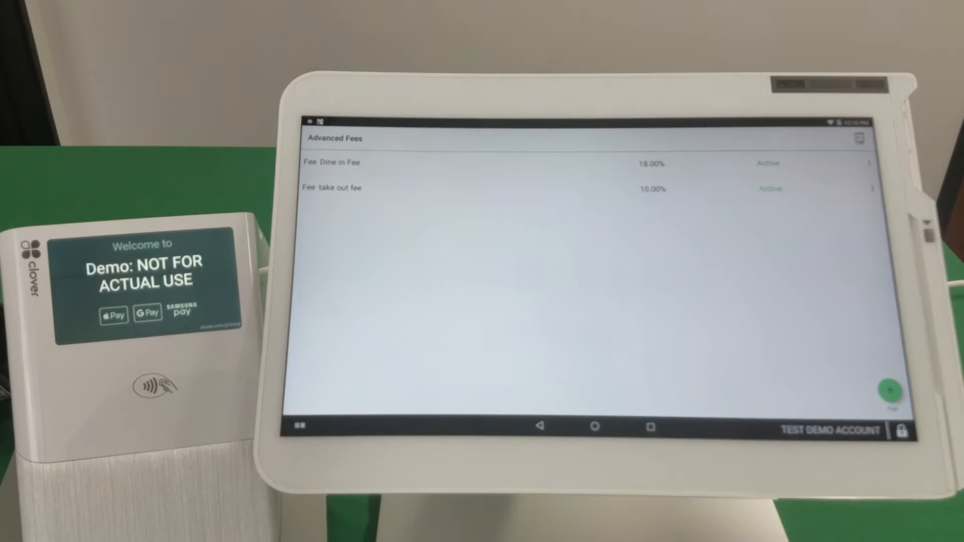
click(331, 162)
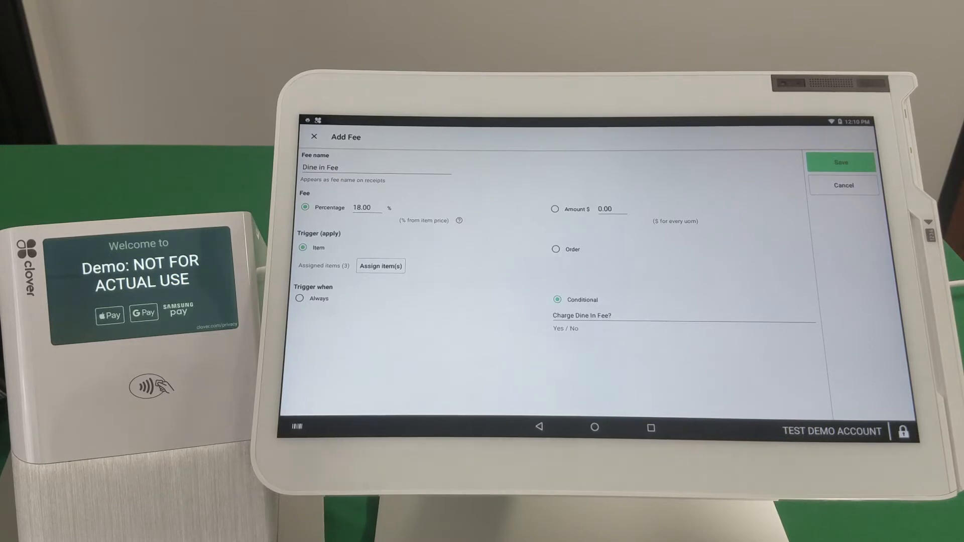
click(380, 265)
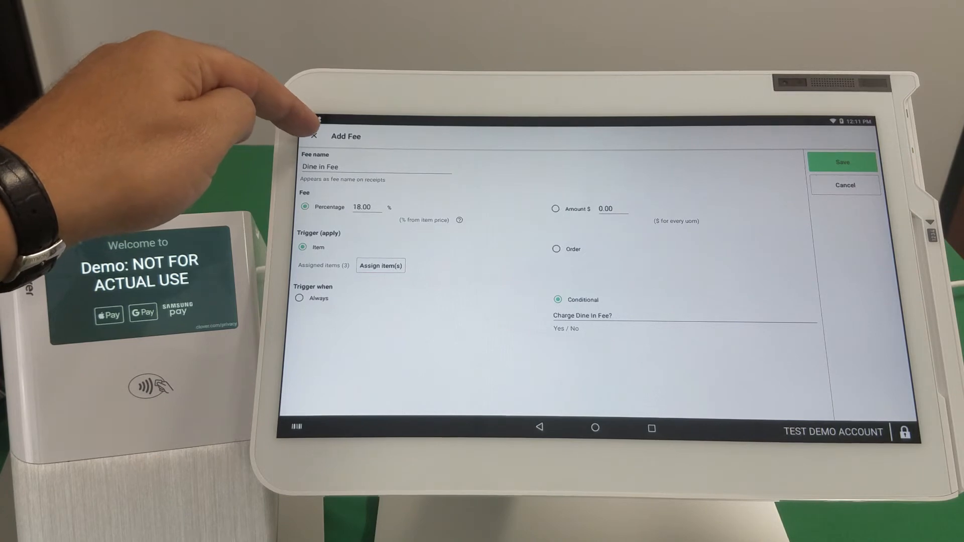
click(315, 136)
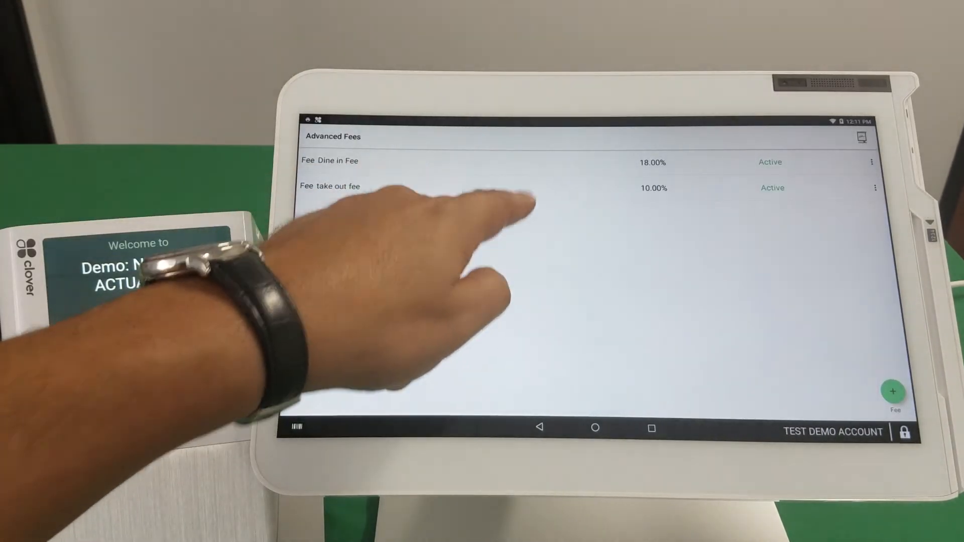
Step: Review the take out fee (10% per item, three assigned items) unchanged, then return to the home screen
click(336, 185)
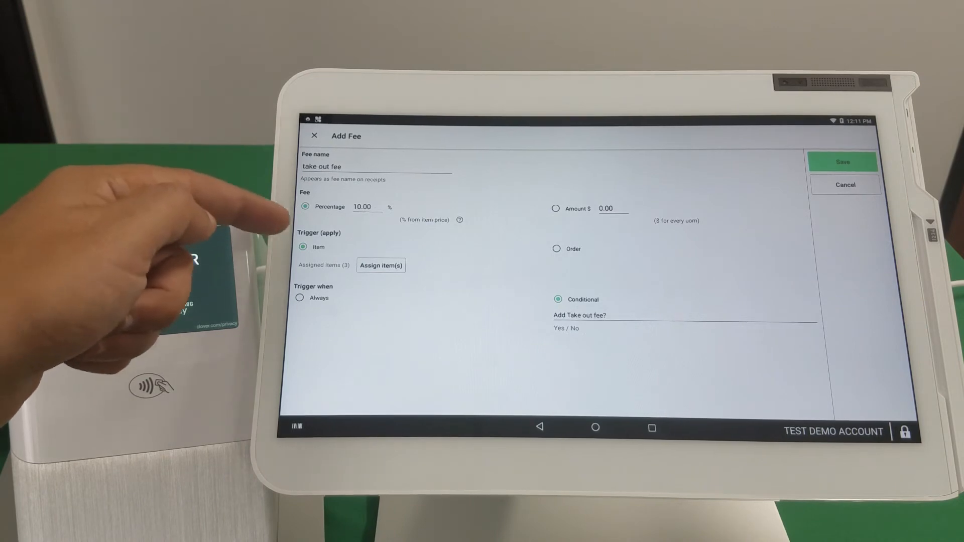
click(380, 265)
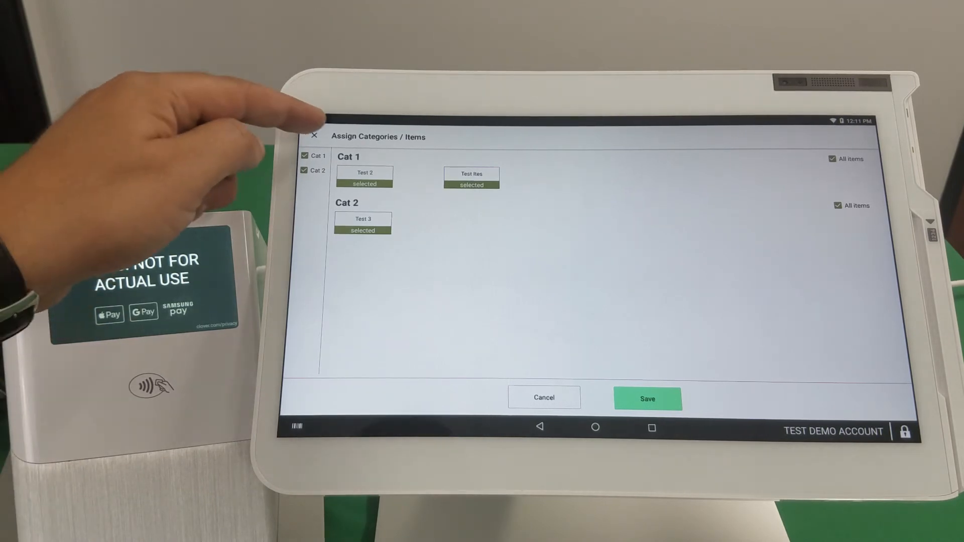
click(647, 399)
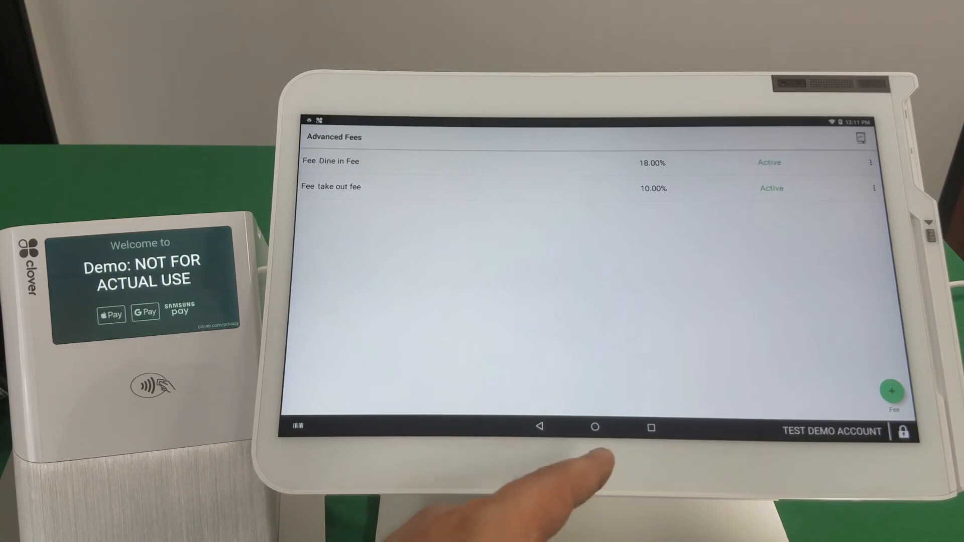
click(596, 428)
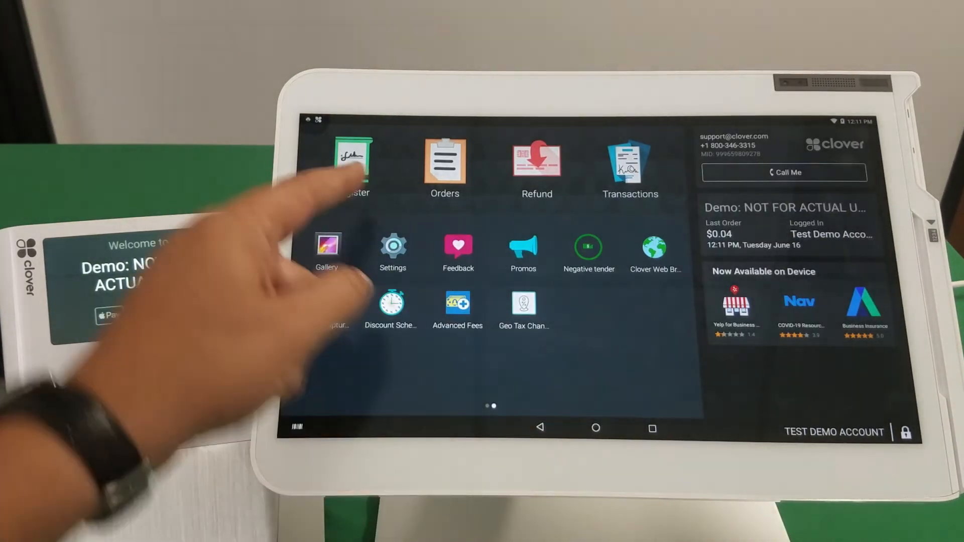
Step: In a new register order, add Test 3 and decline the take out fee prompt
click(353, 160)
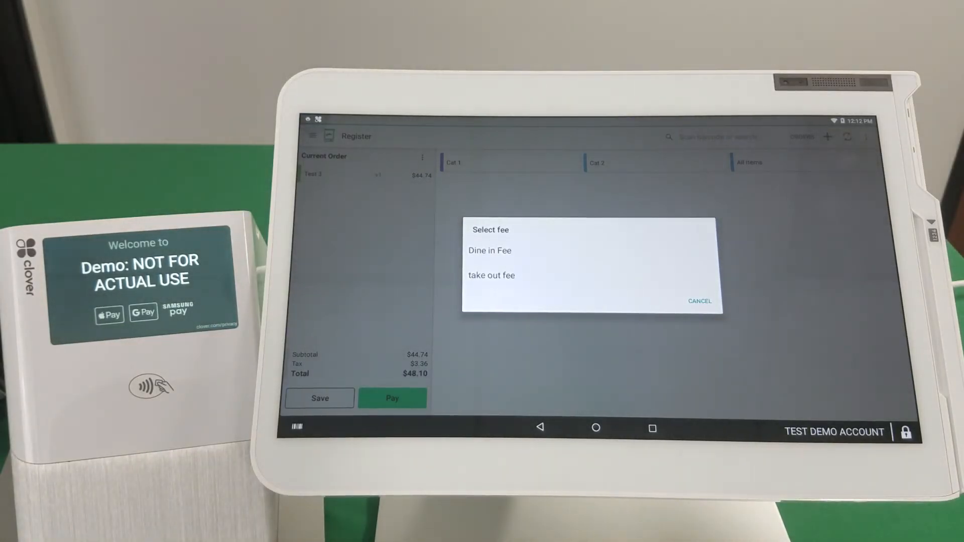
click(492, 275)
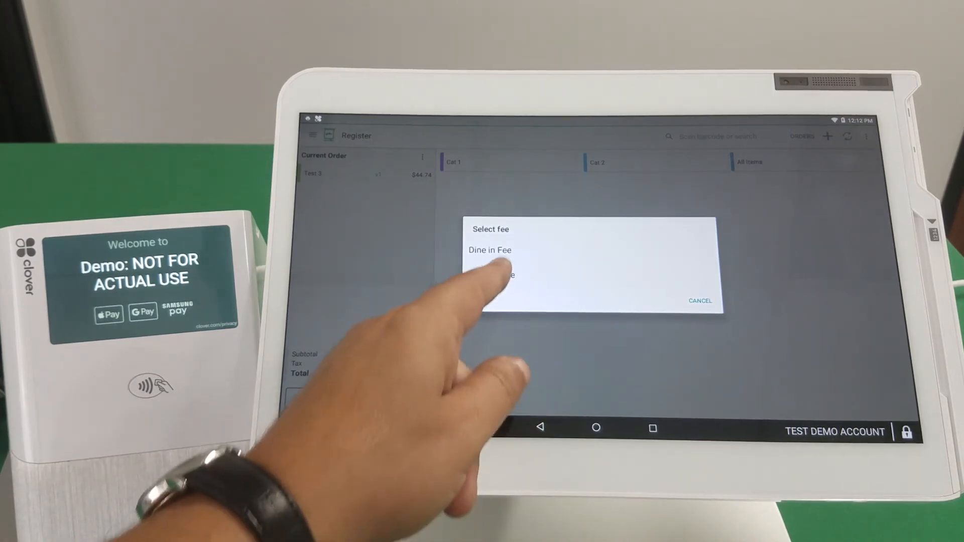
click(496, 274)
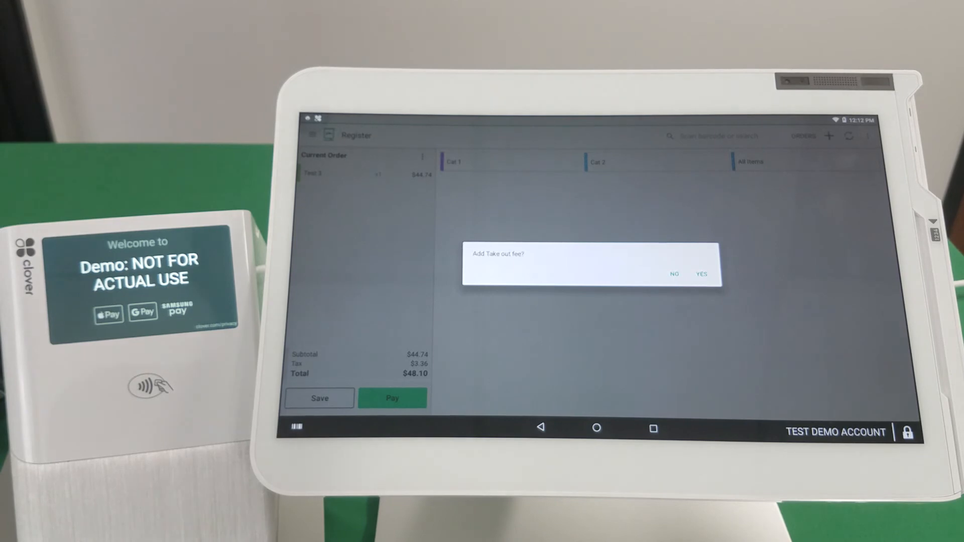
click(675, 274)
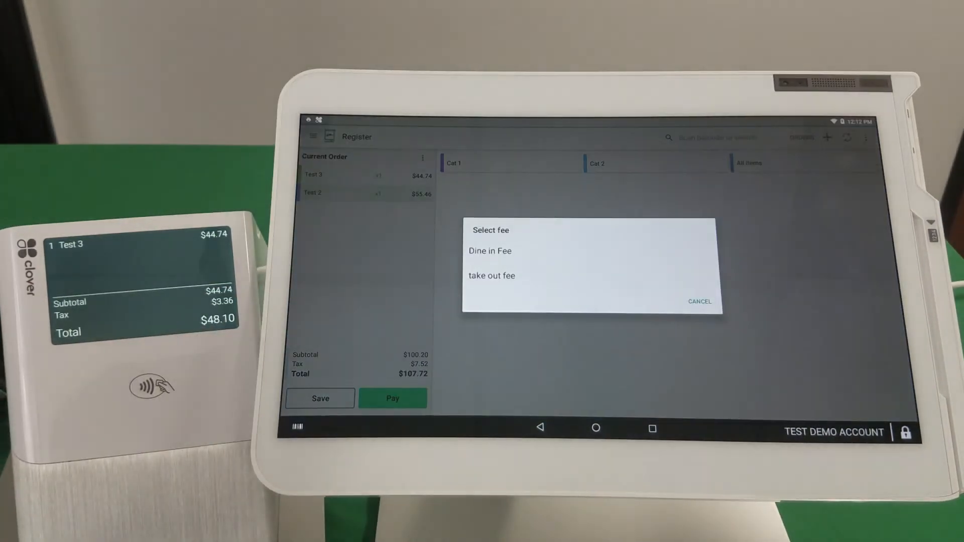
Step: Add Test 2 with the Dine in Fee confirmed ($9.98), bringing the total to $118.44
click(490, 251)
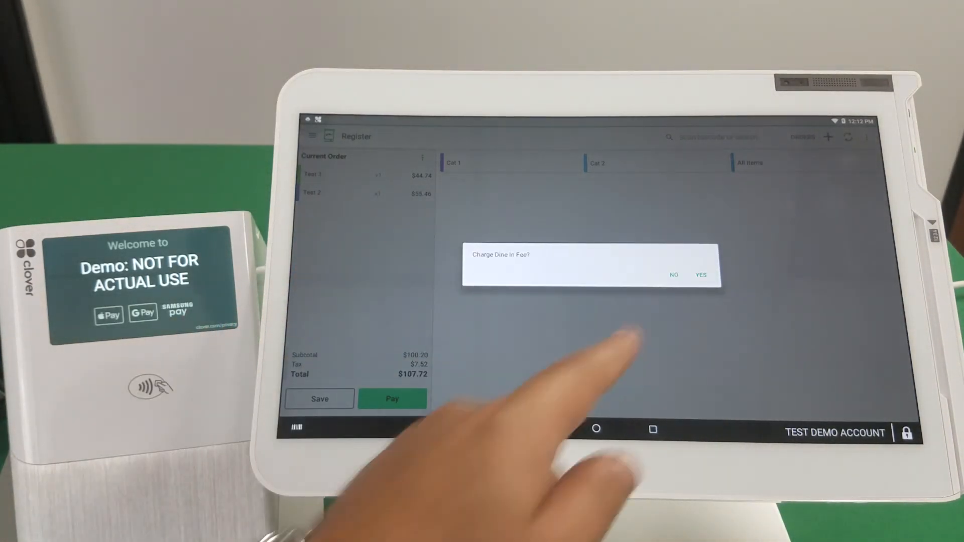
click(701, 274)
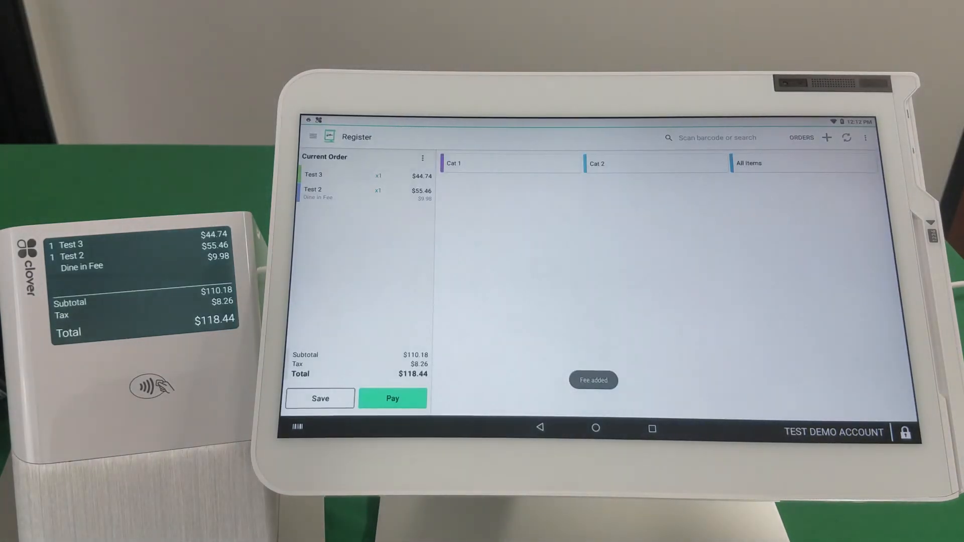